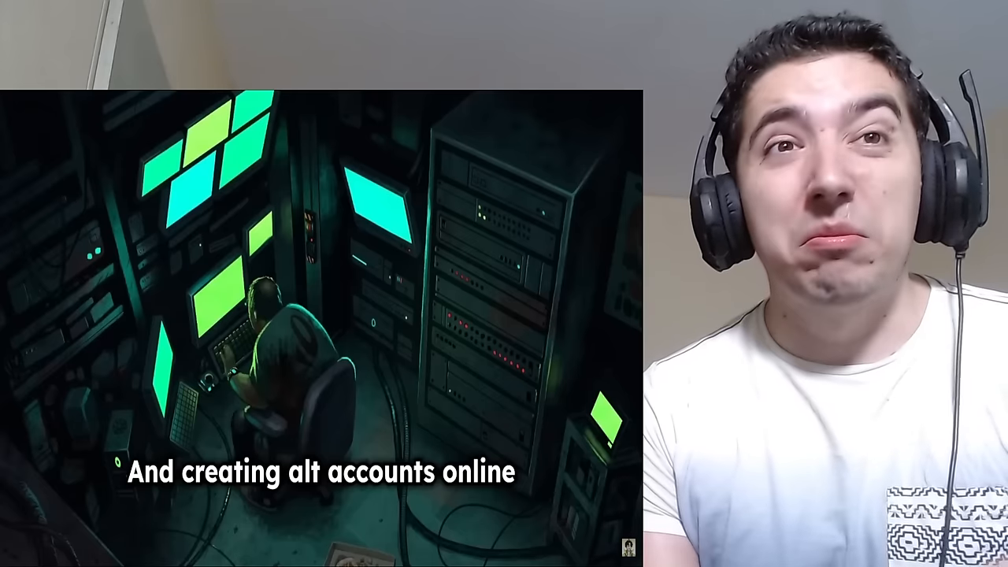
mouse_move(271, 337)
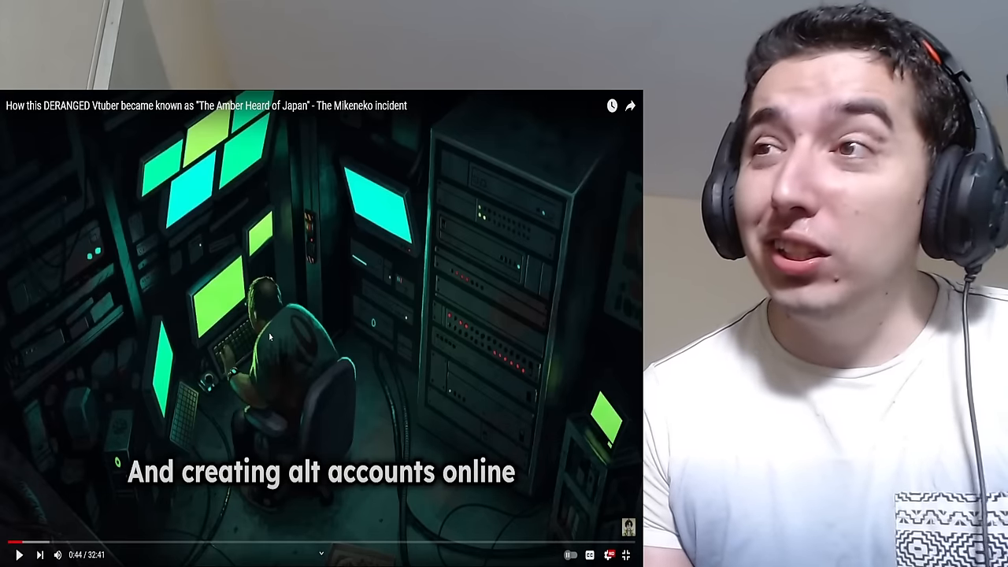
left_click(19, 555)
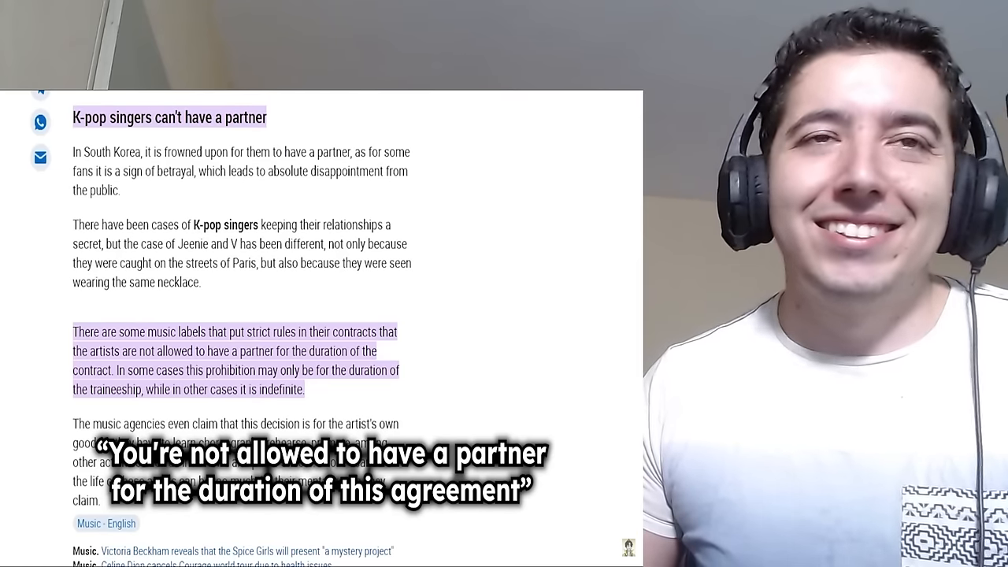
scroll("up", 3)
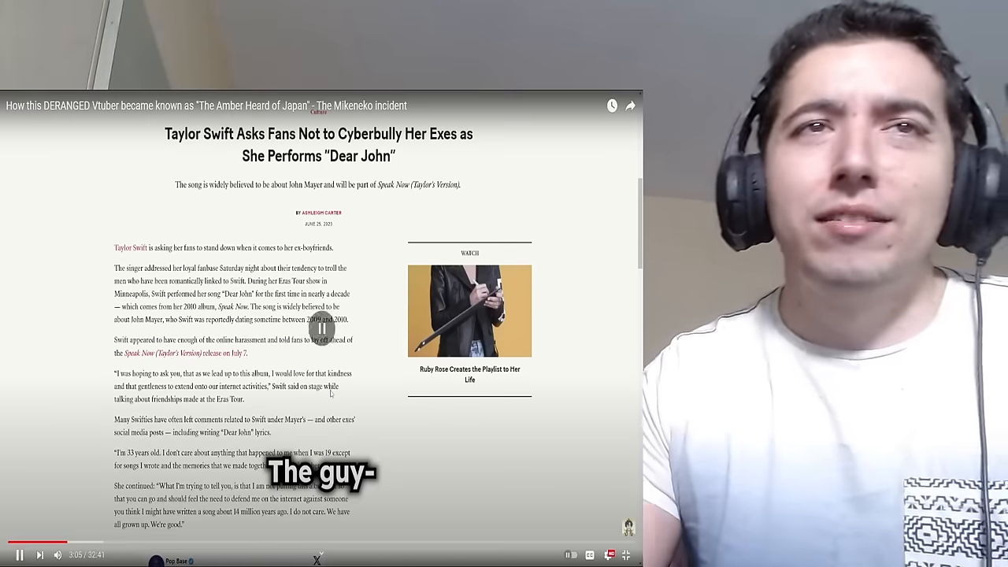
left_click(18, 555)
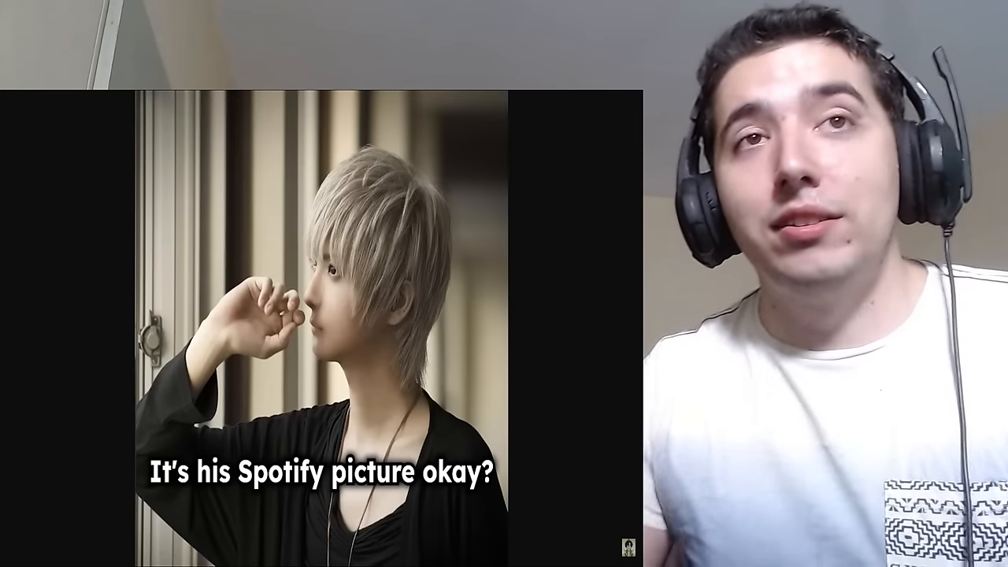
mouse_move(437, 337)
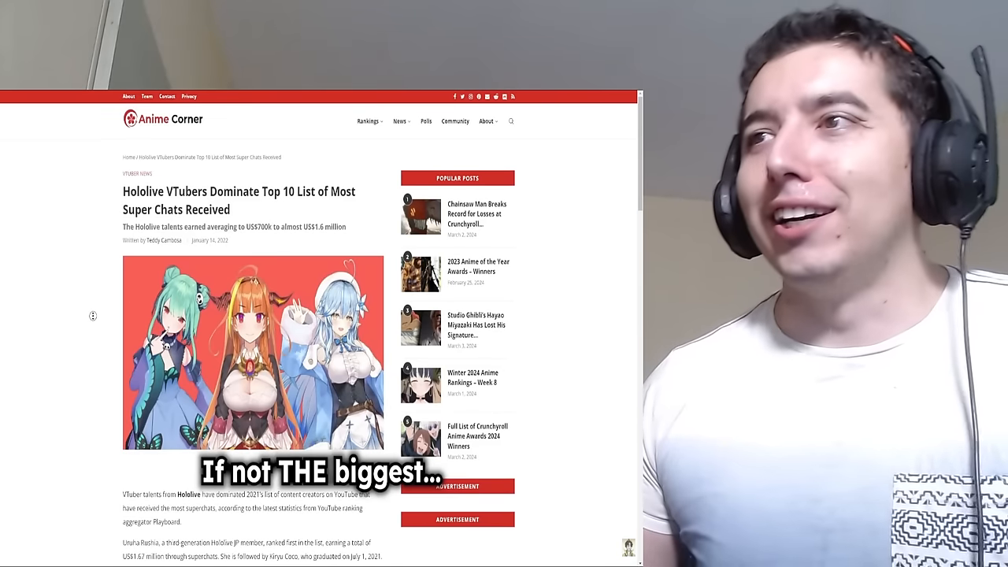
scroll("down", 3)
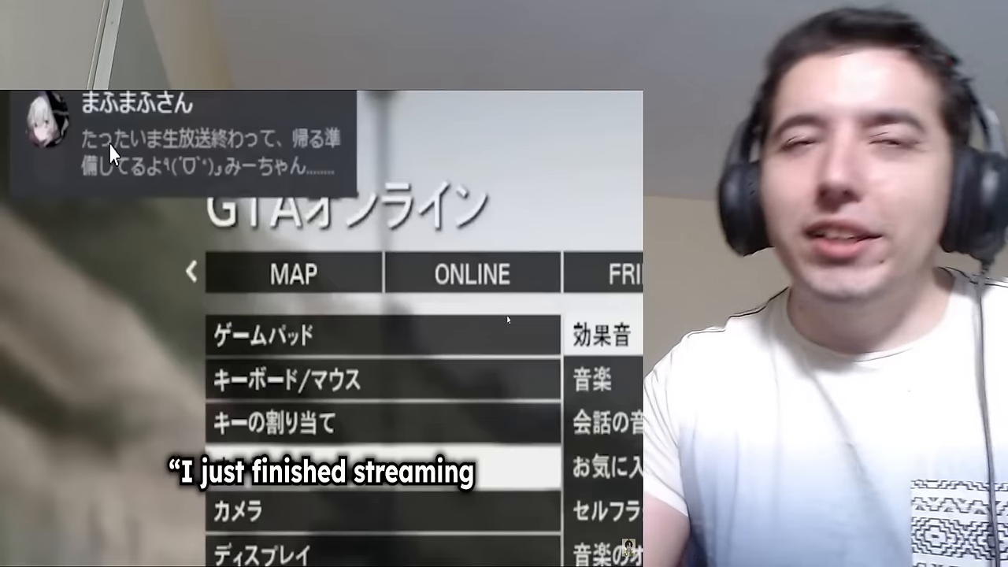
mouse_move(89, 309)
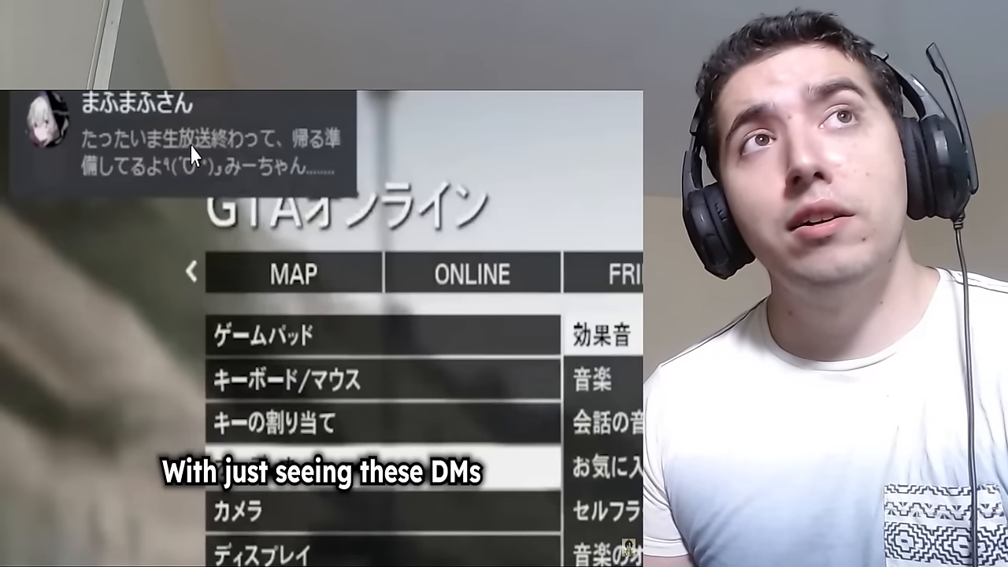
mouse_move(240, 250)
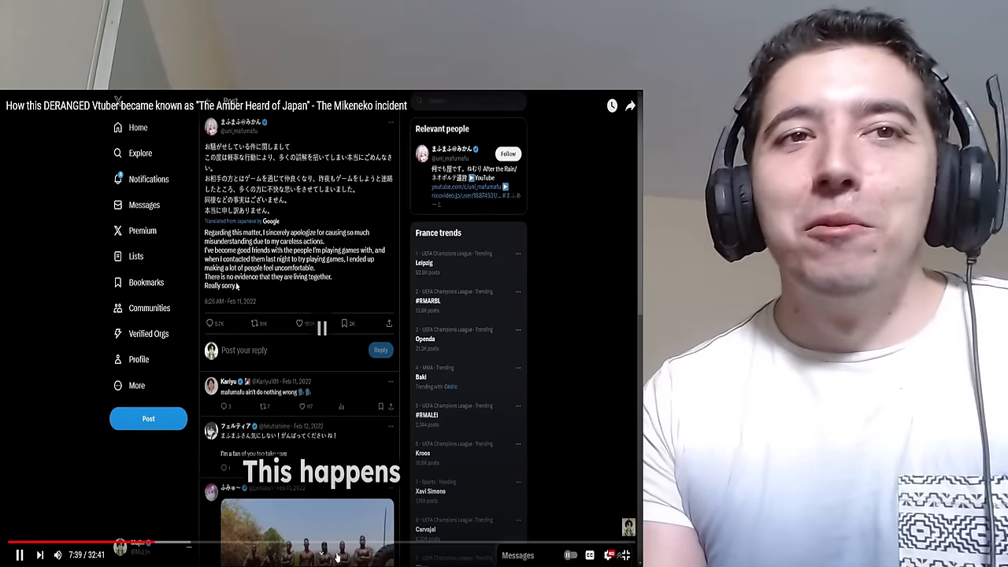
left_click(19, 555)
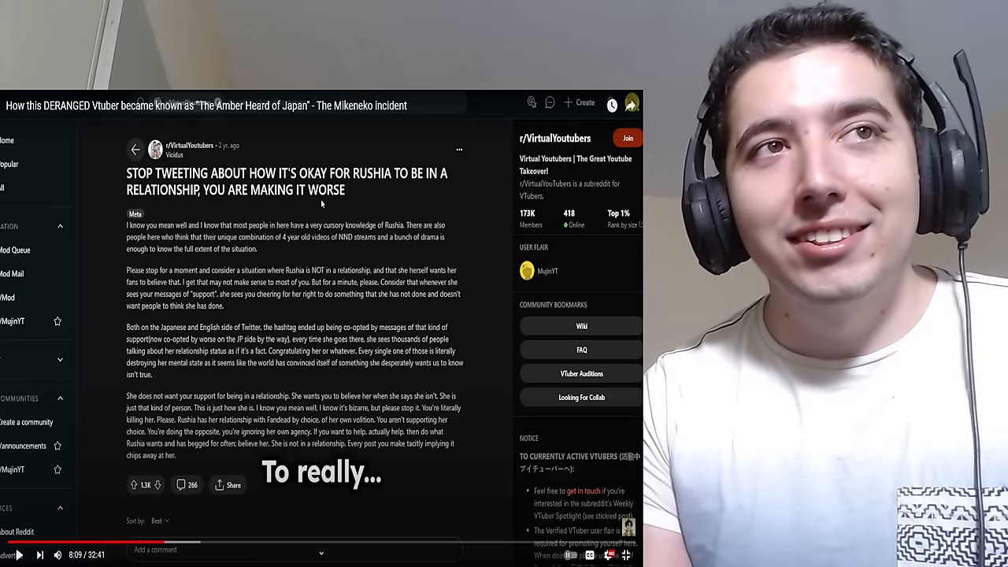
mouse_move(424, 319)
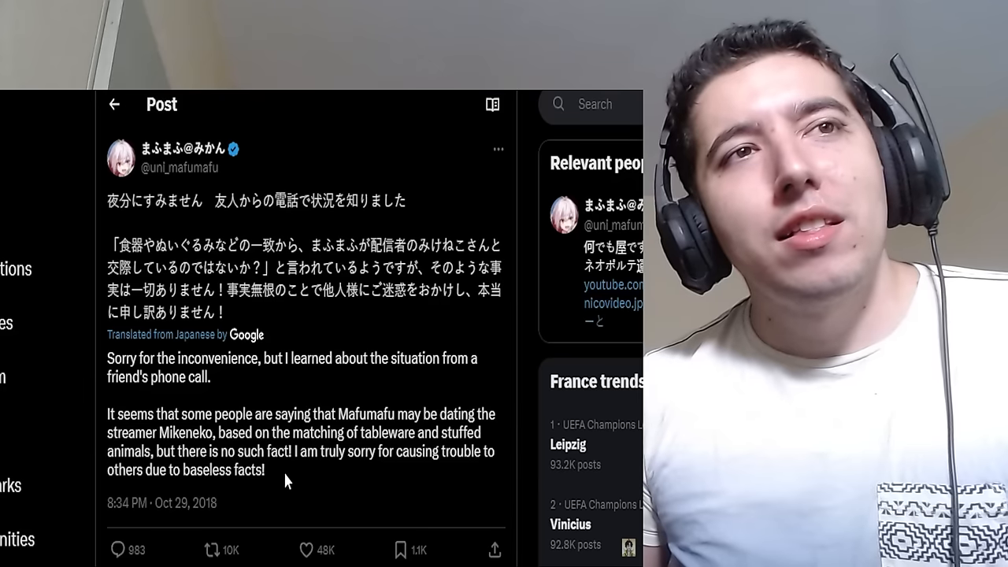
mouse_move(374, 475)
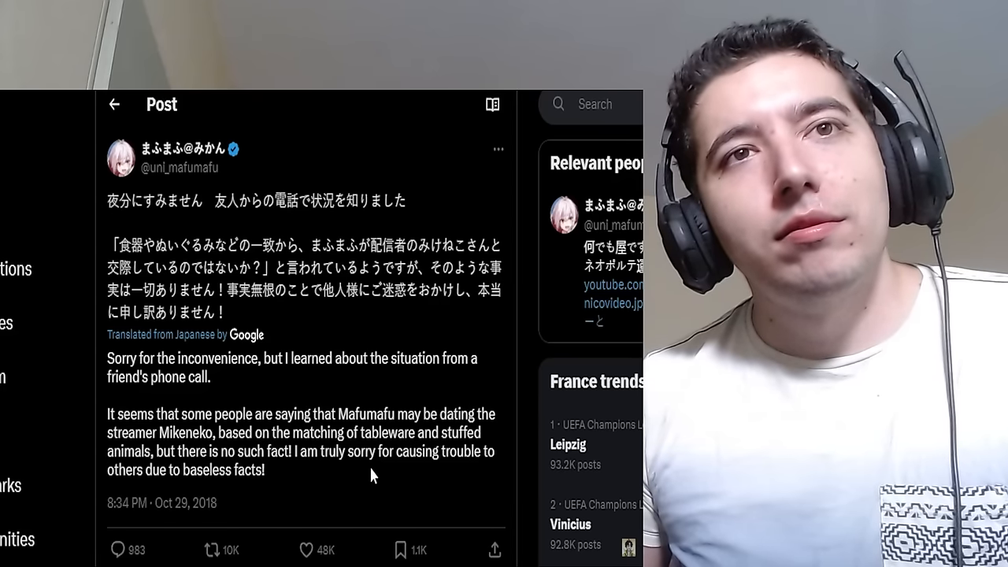
mouse_move(344, 513)
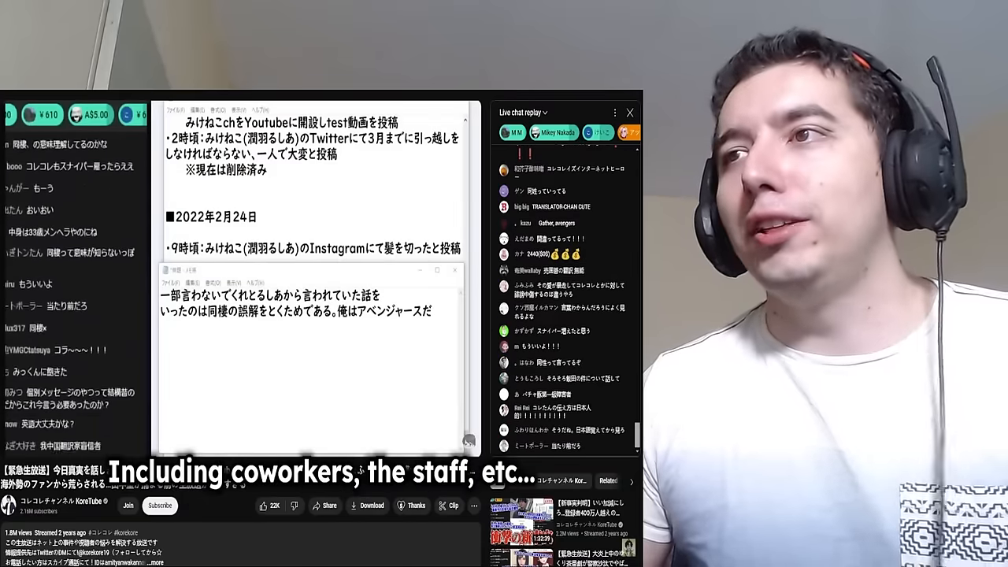
left_click(321, 329)
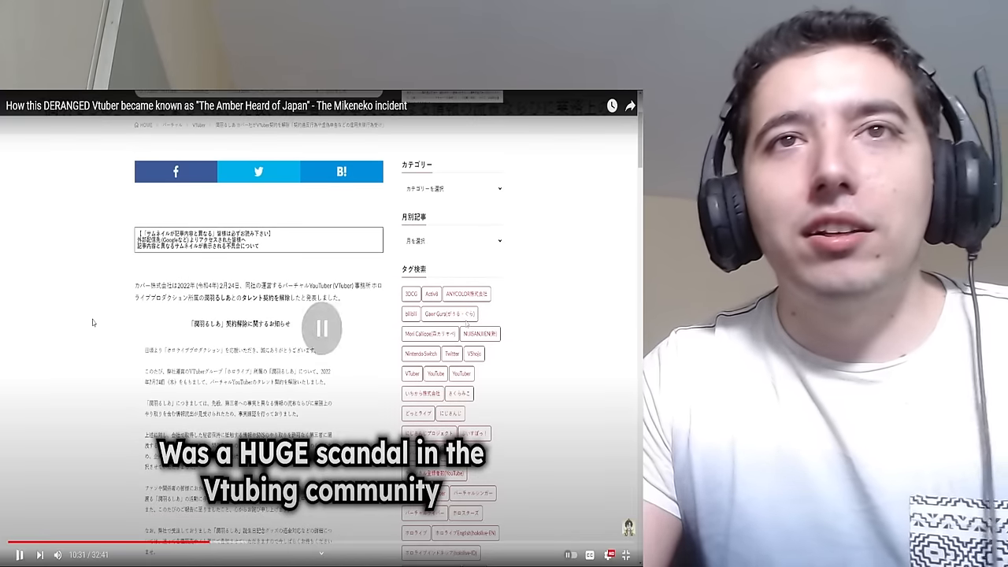
left_click(322, 329)
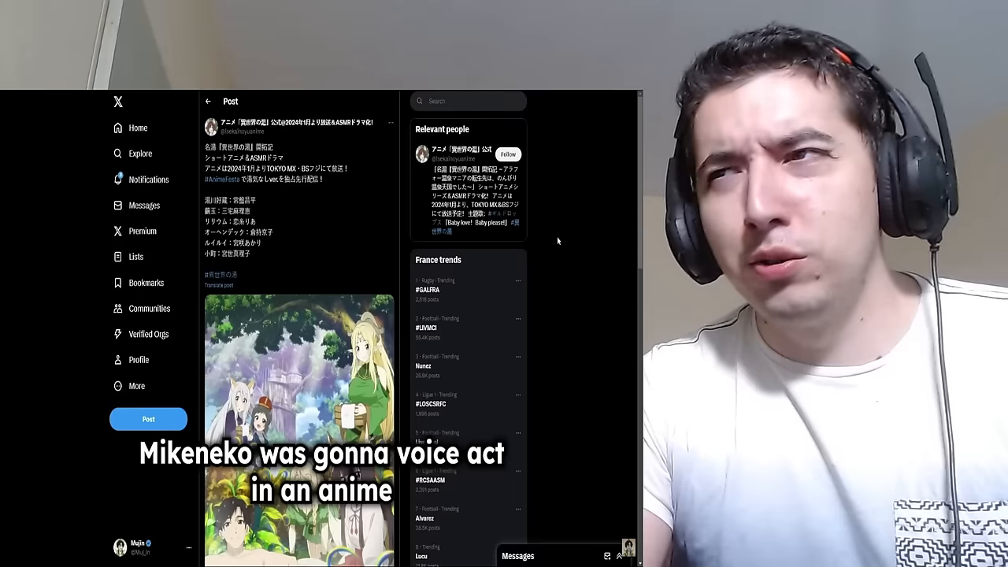
scroll("down", 3)
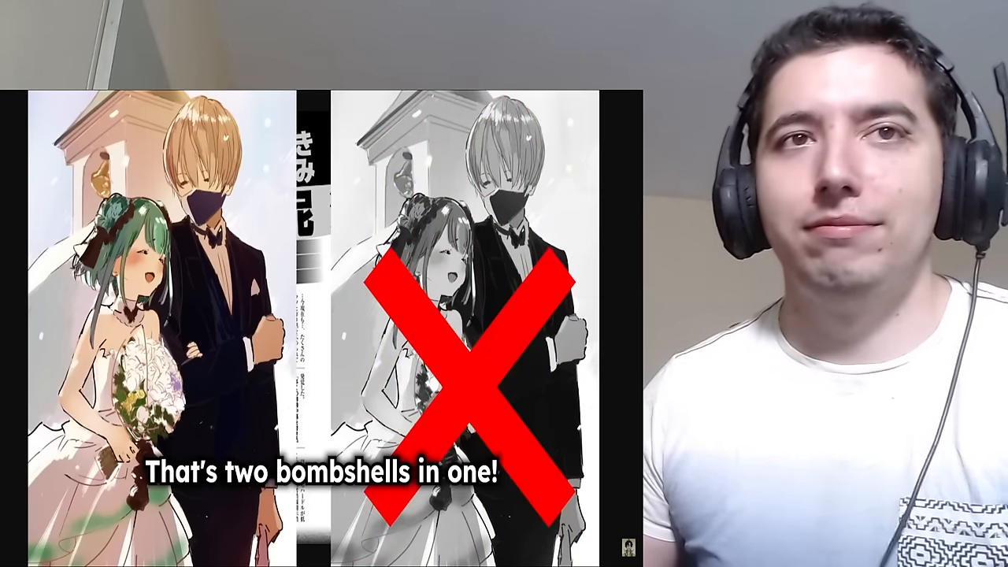
left_click(322, 329)
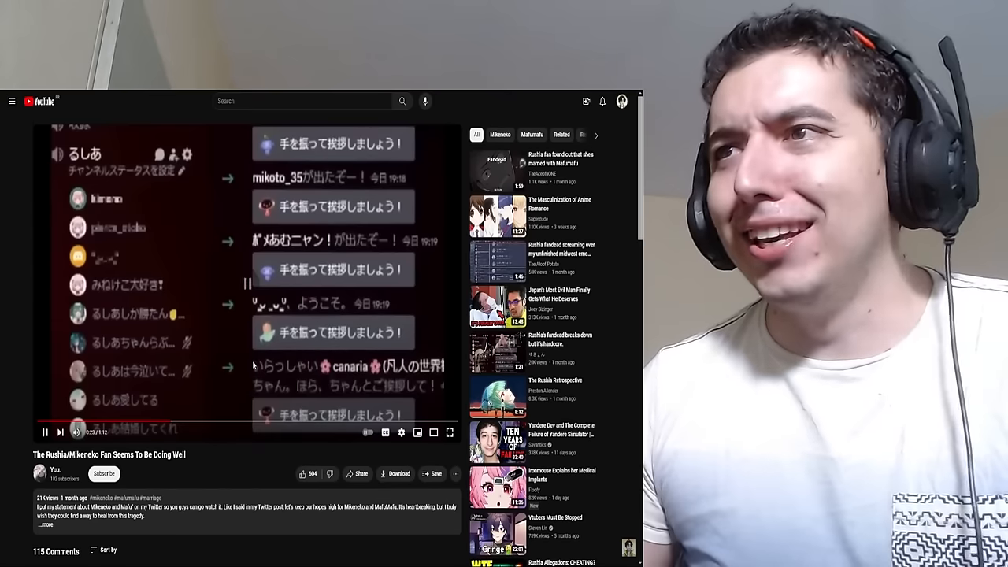
left_click(44, 432)
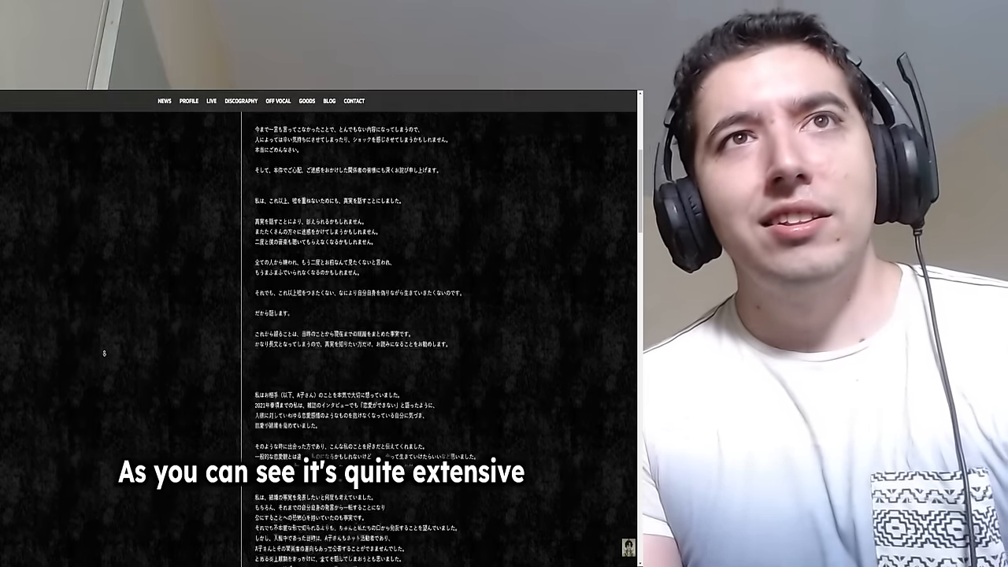
scroll("down", 3)
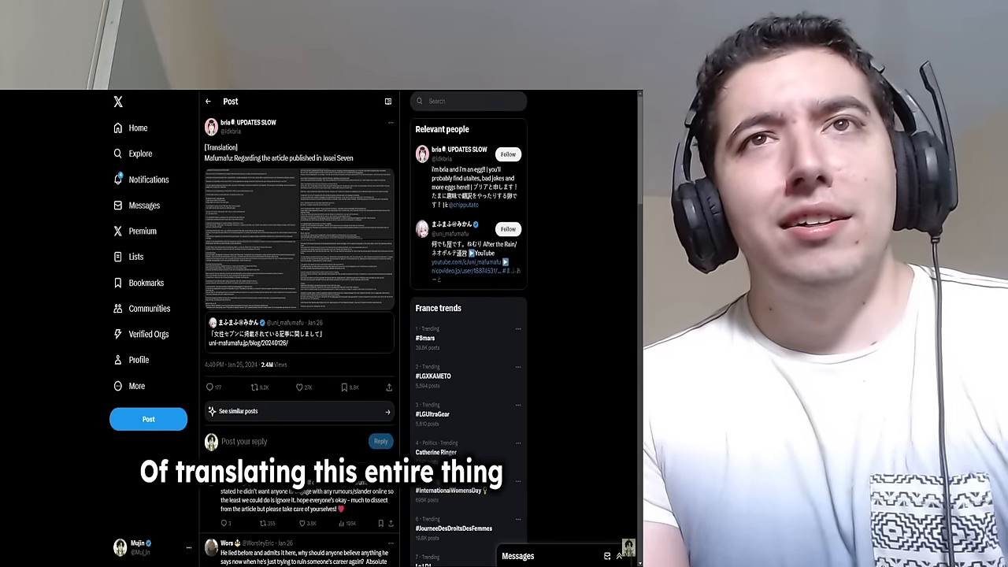
left_click(300, 236)
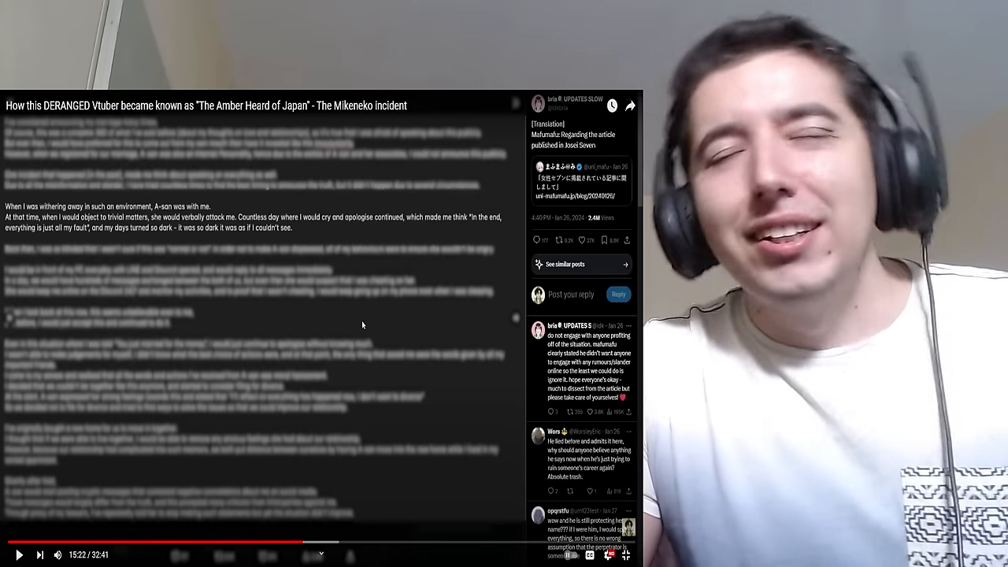
left_click(19, 554)
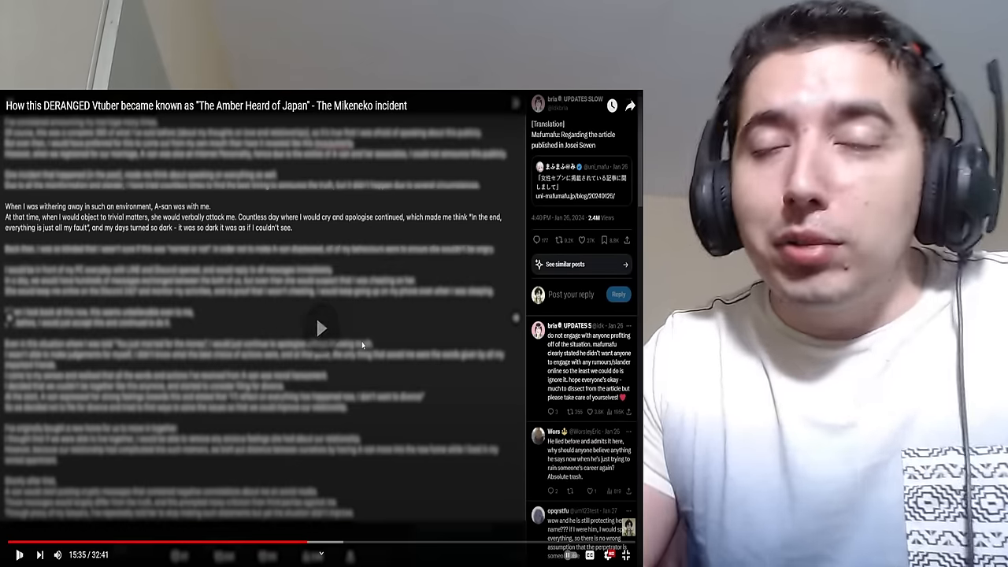
left_click(19, 554)
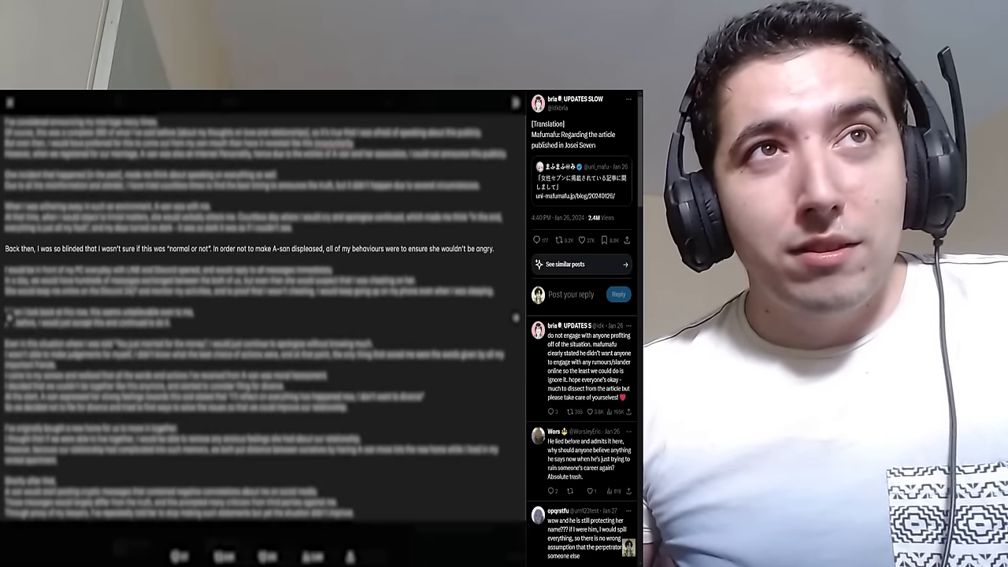
mouse_move(381, 348)
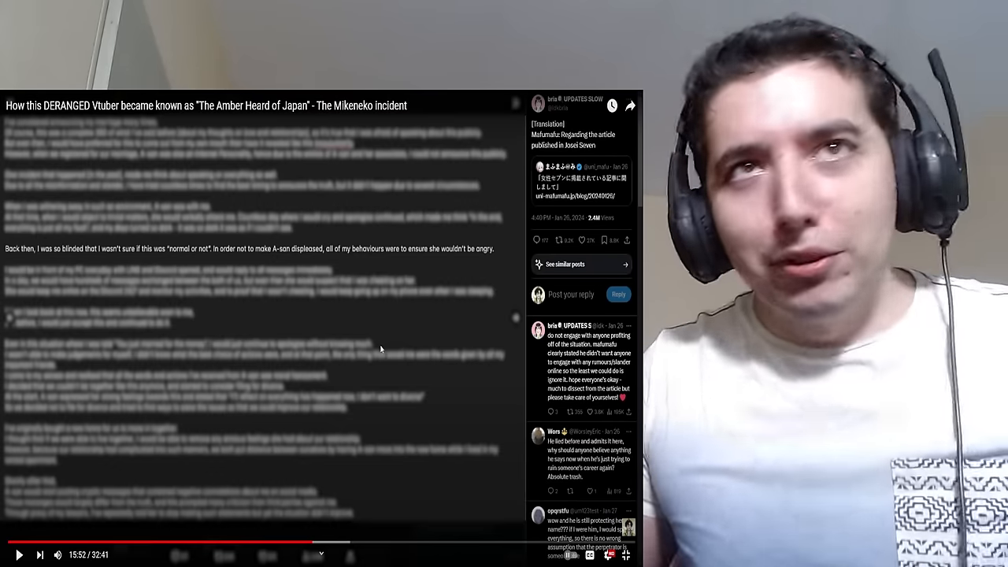
left_click(19, 554)
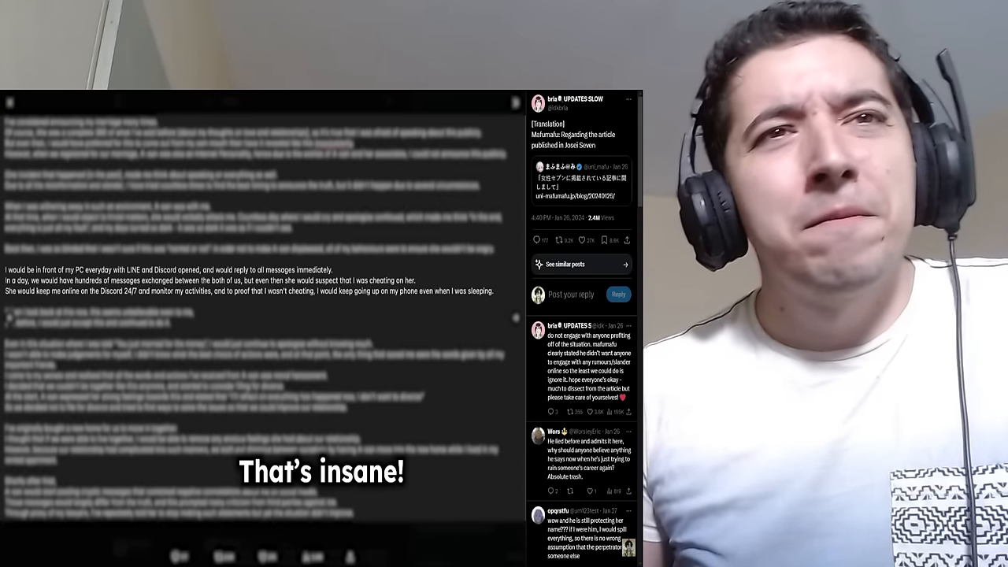
mouse_move(407, 416)
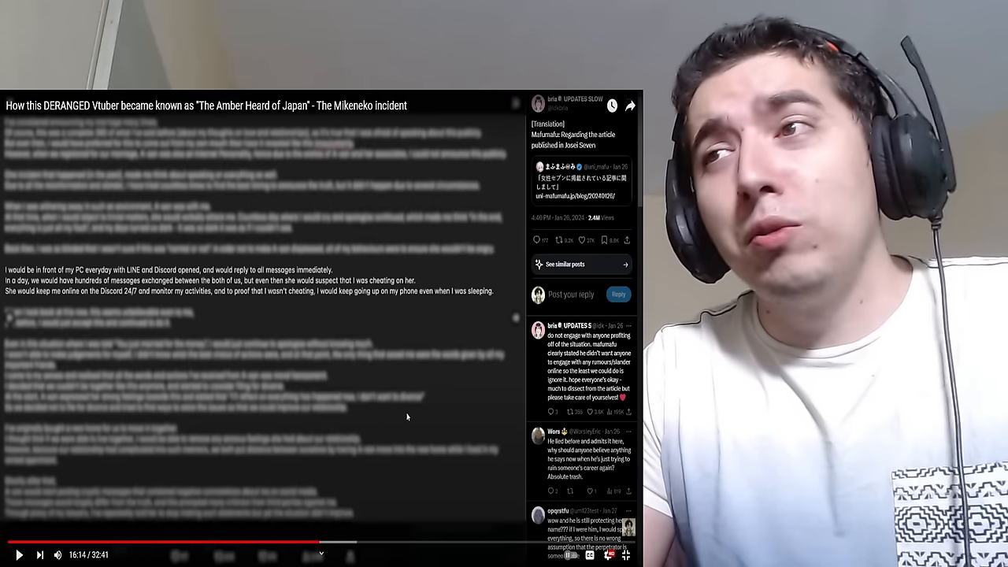
mouse_move(403, 413)
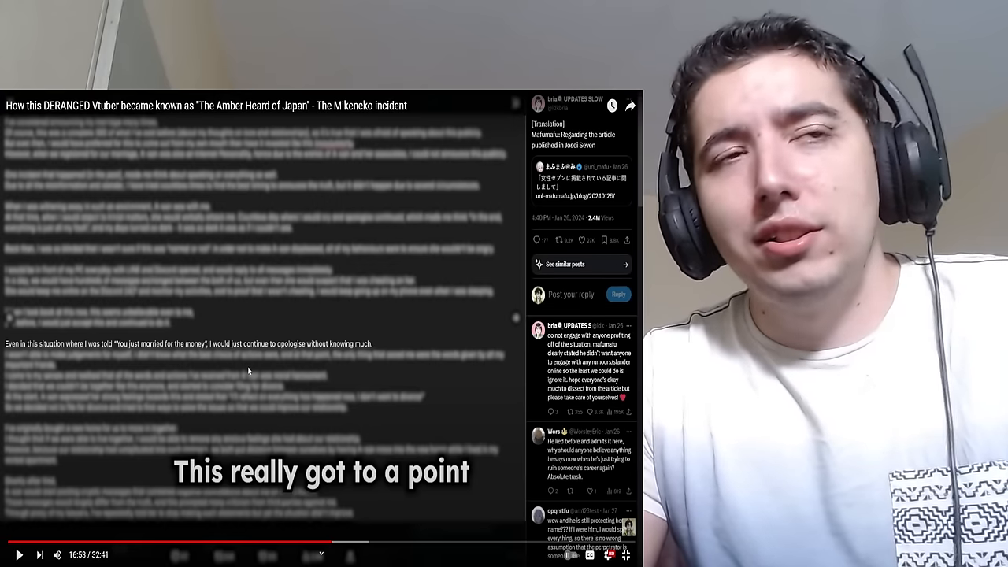
left_click(19, 554)
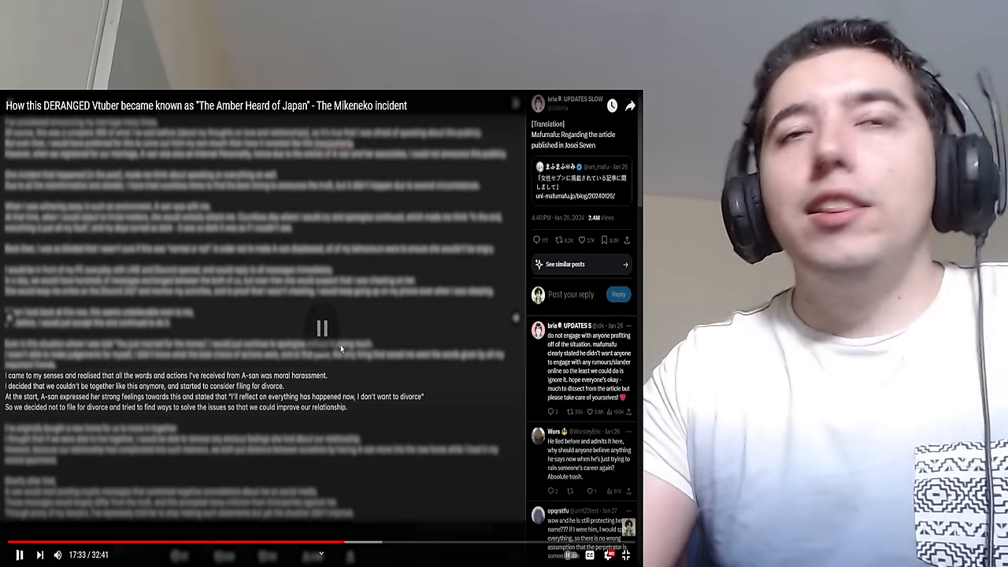
left_click(19, 554)
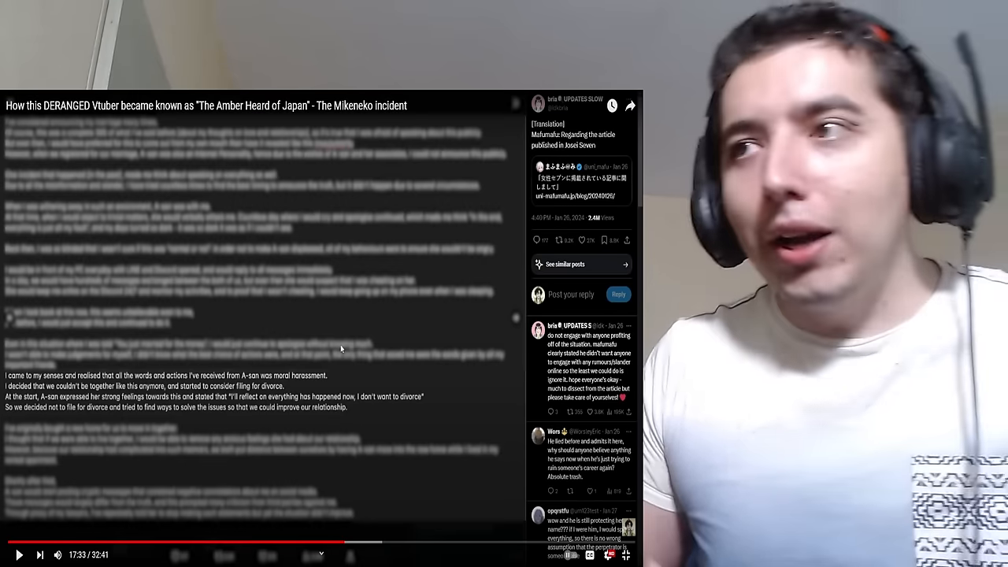
left_click(19, 554)
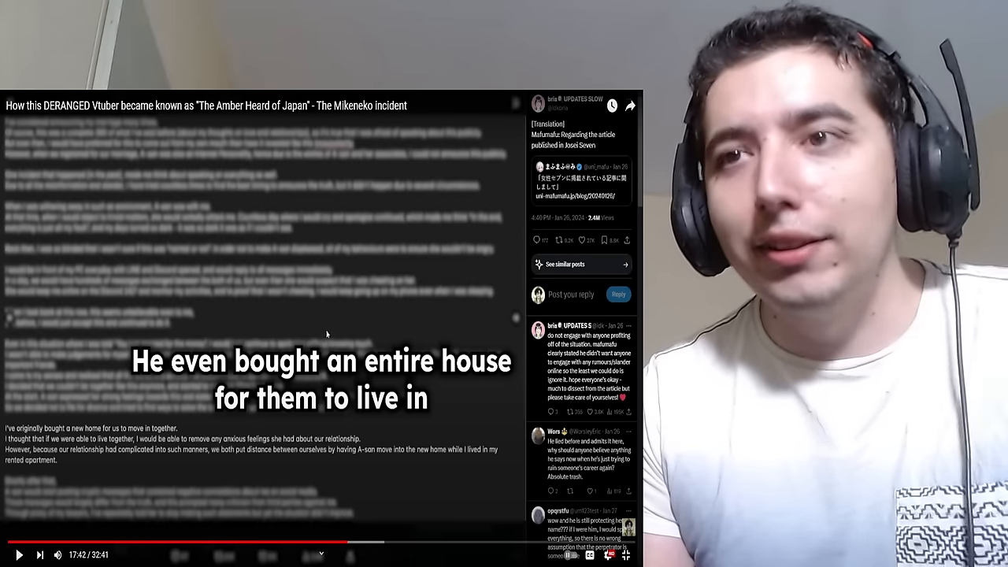
left_click(321, 328)
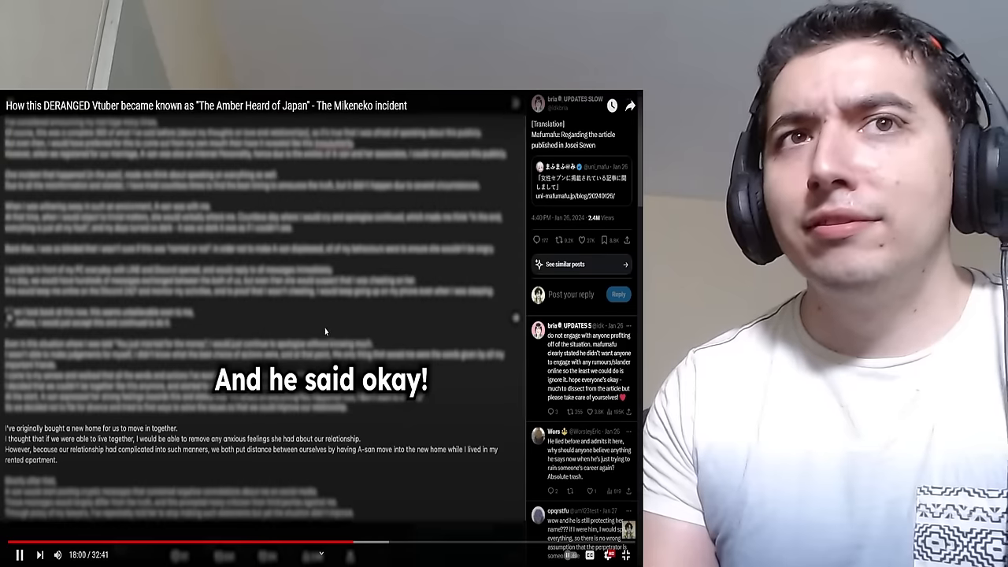
left_click(18, 554)
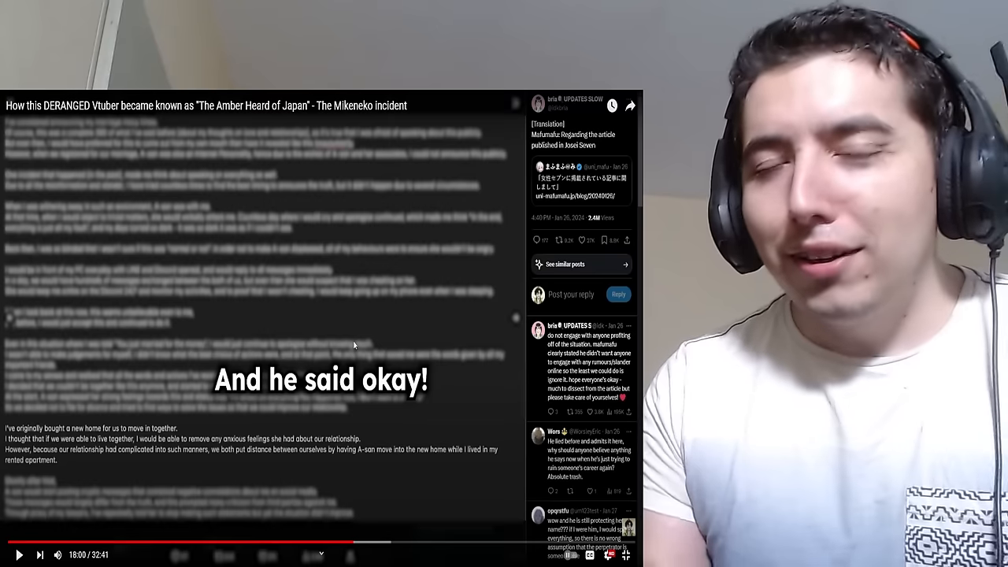
left_click(19, 554)
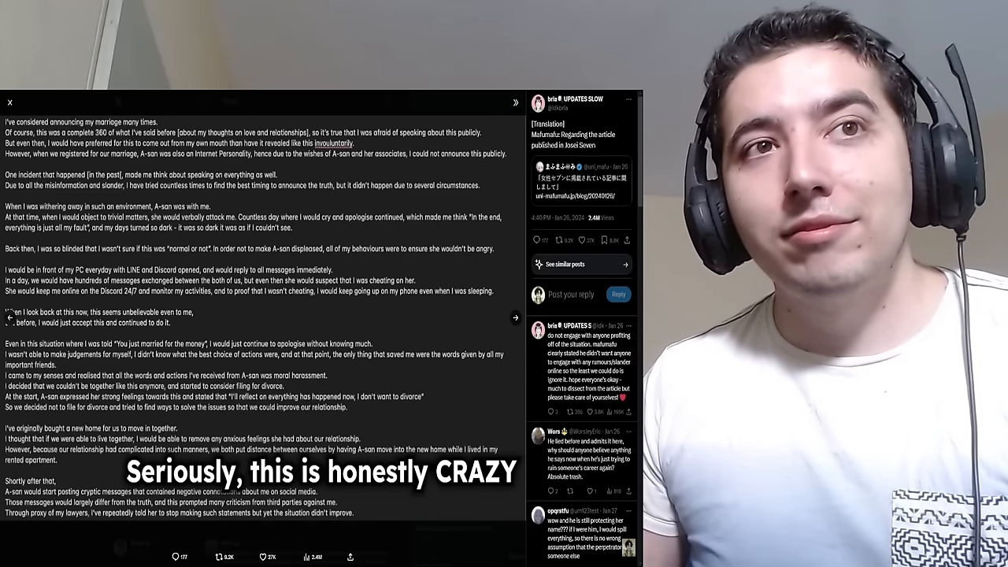
scroll("down", 3)
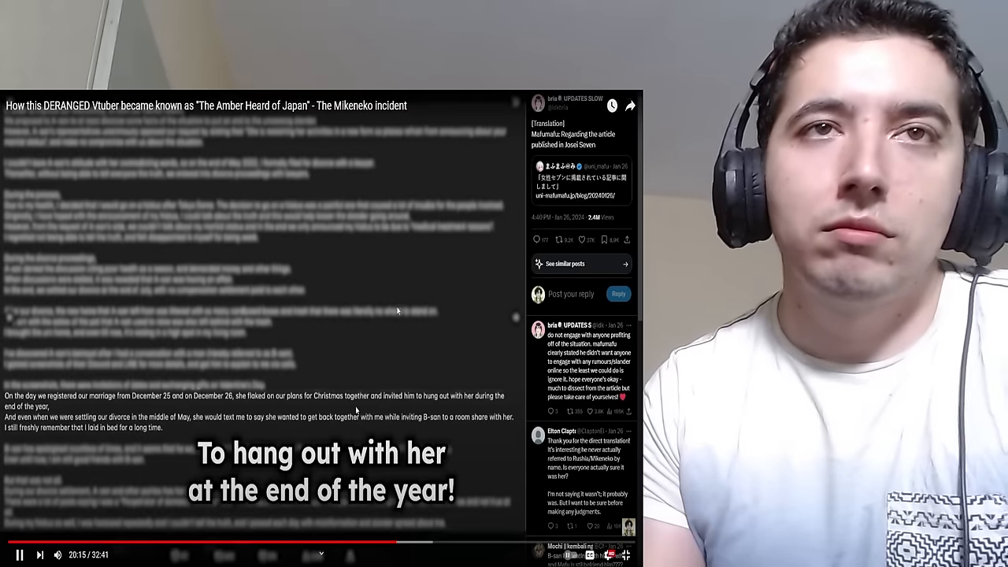
left_click(19, 554)
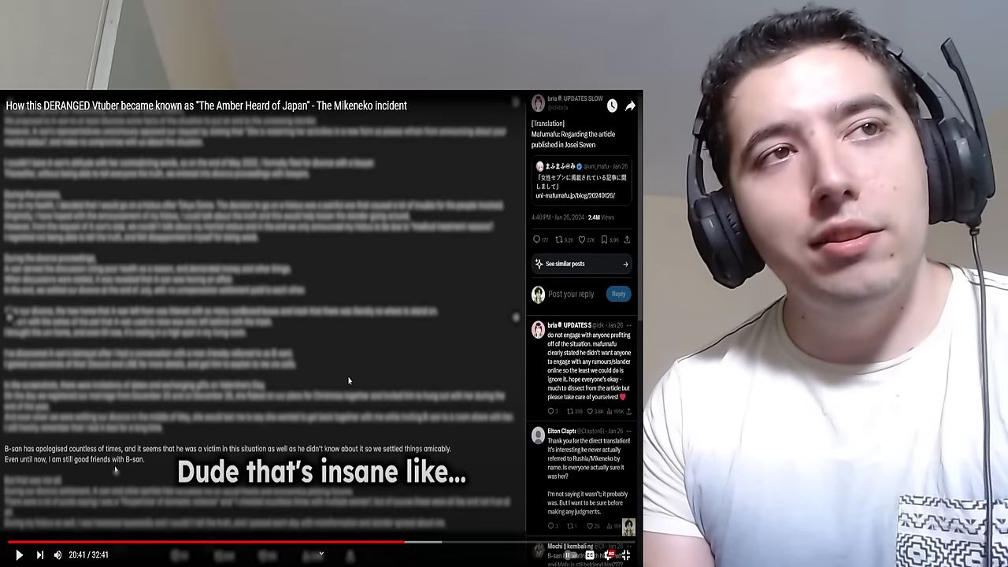
mouse_move(337, 373)
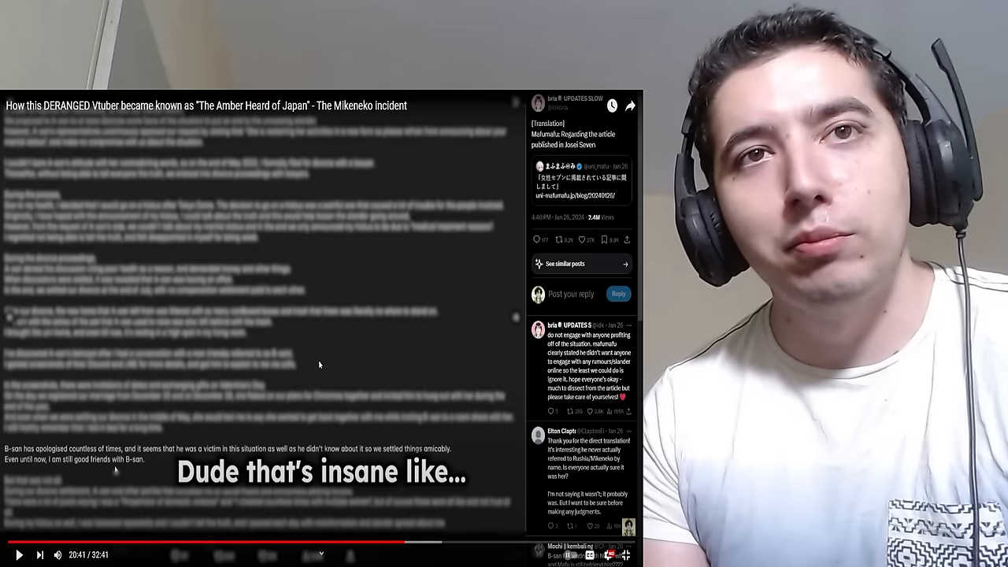
left_click(321, 329)
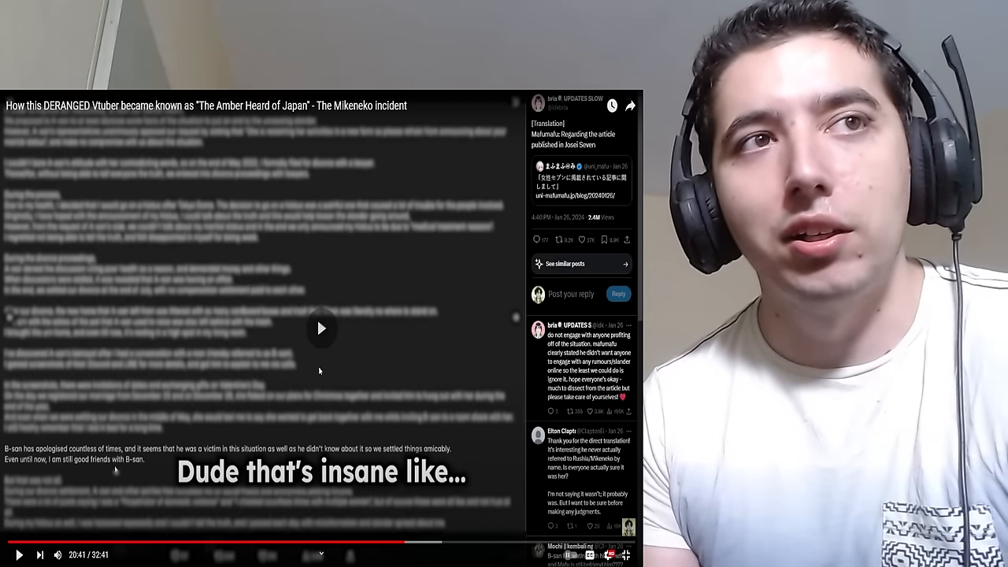
left_click(19, 554)
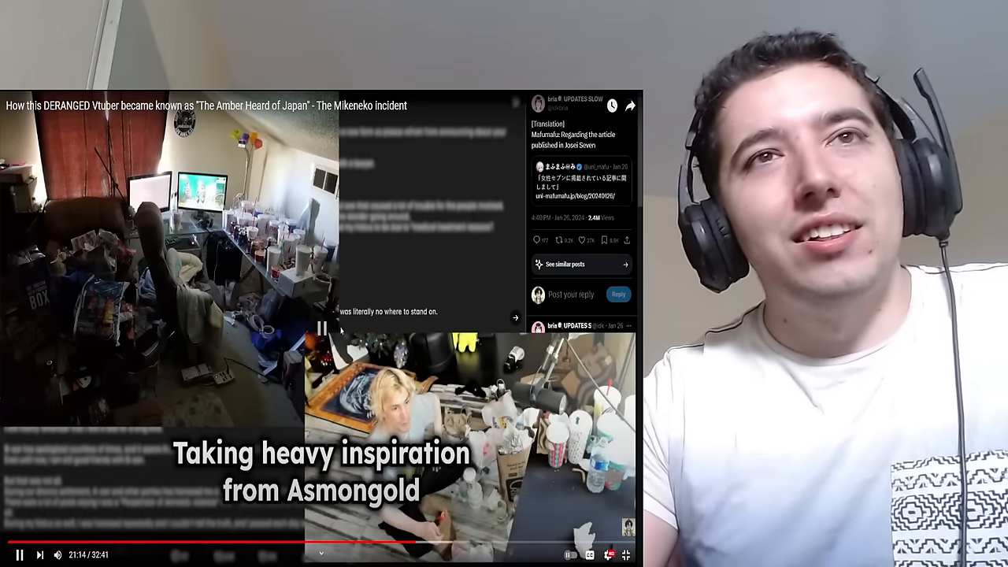
left_click(19, 555)
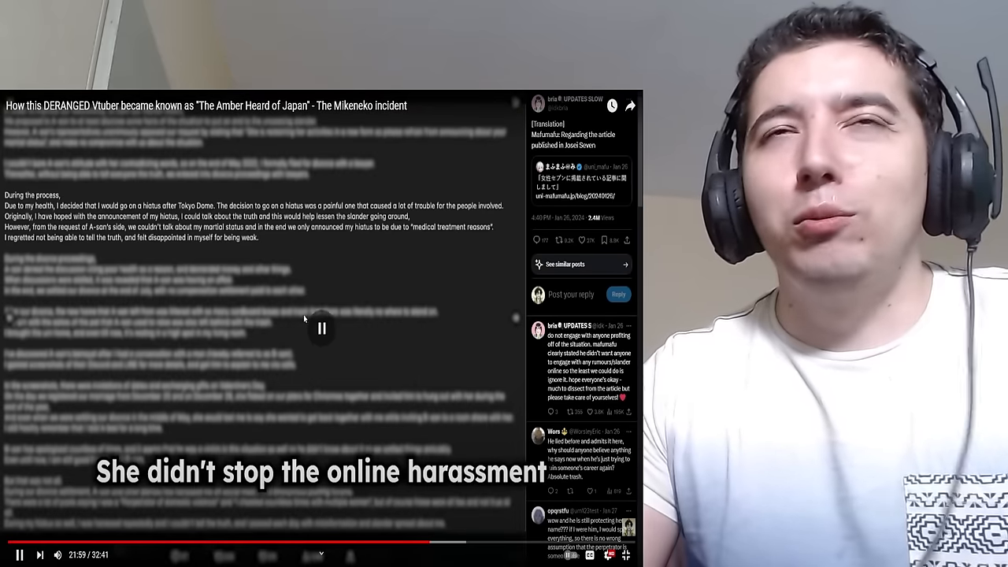
left_click(322, 329)
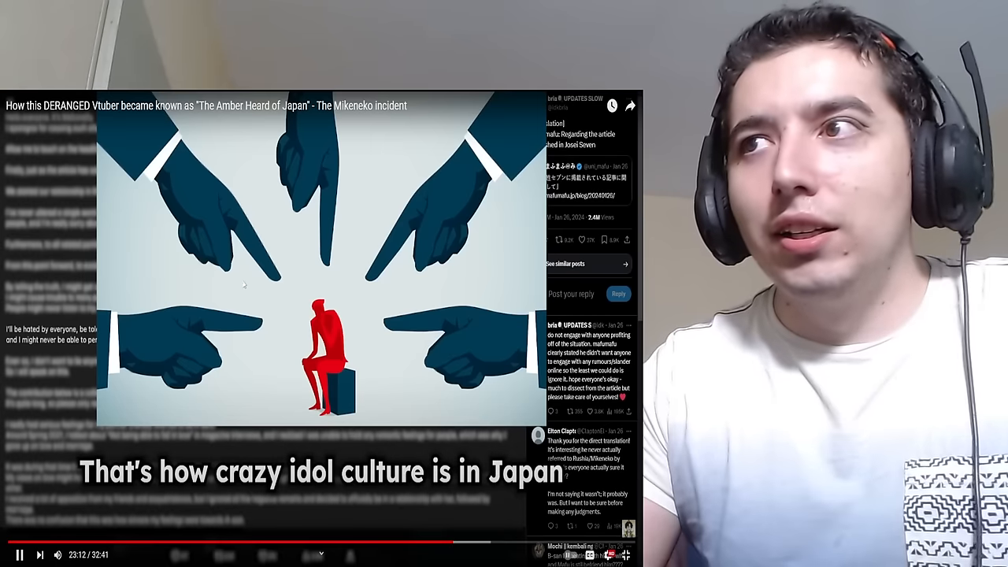
left_click(19, 555)
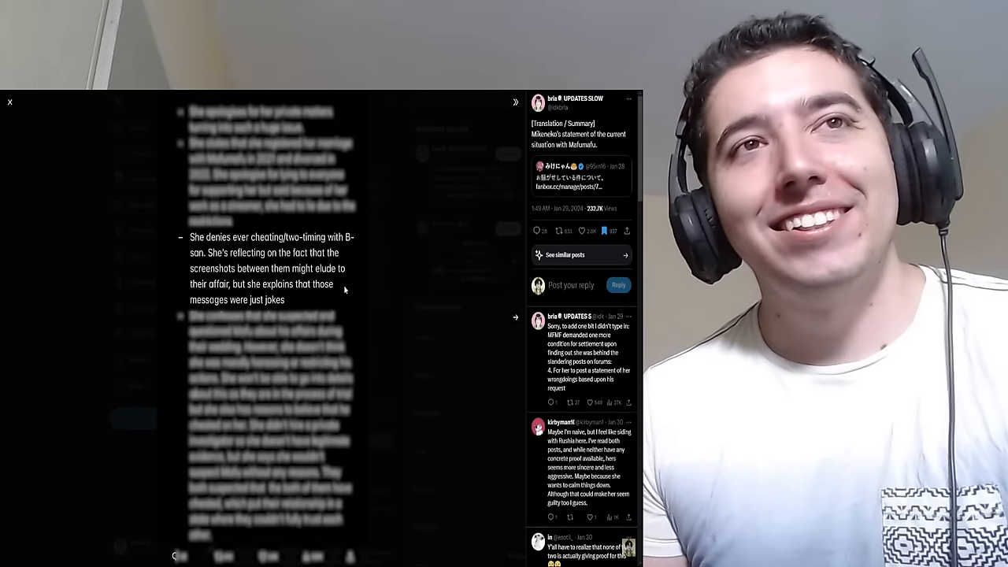
scroll("down", 3)
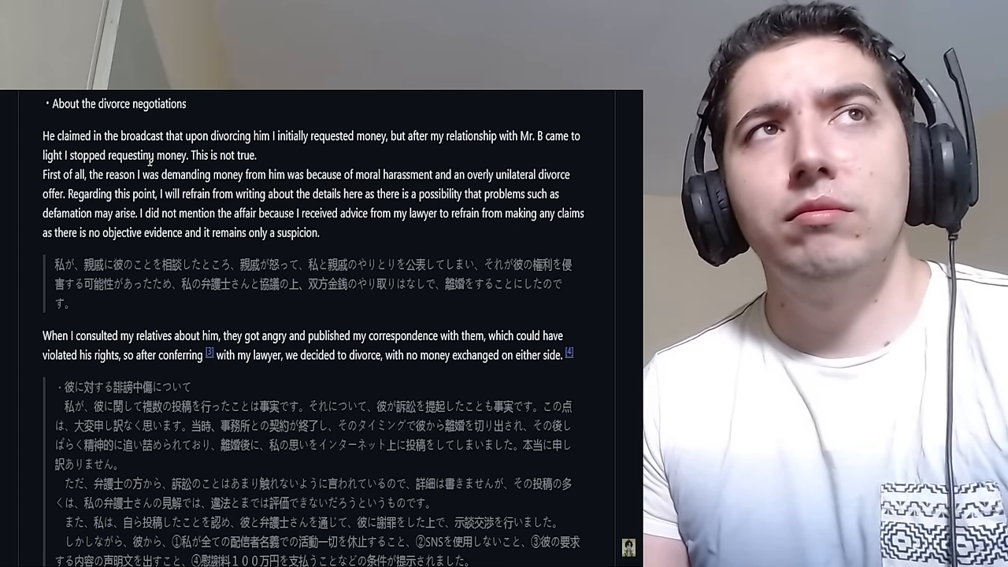
mouse_move(391, 227)
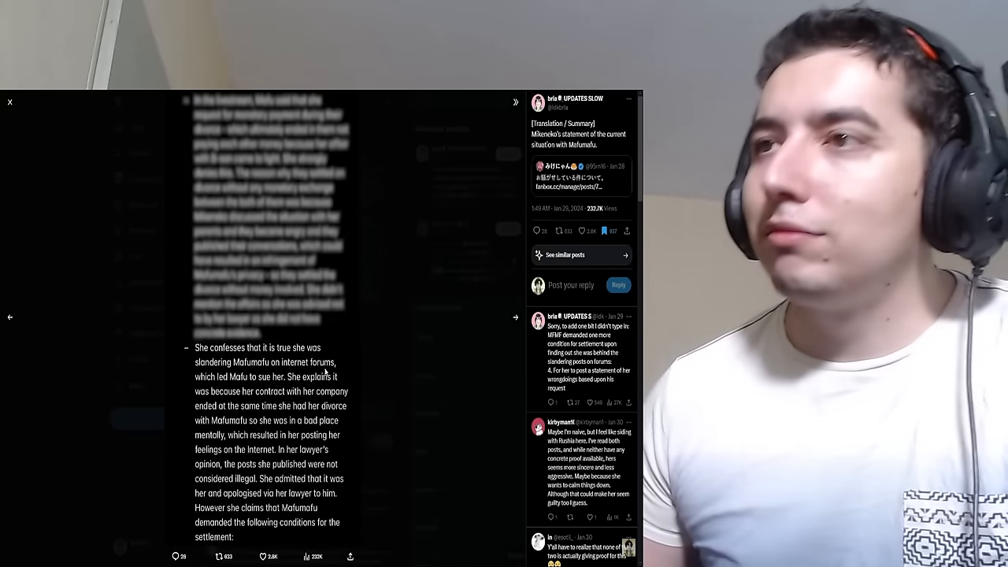
mouse_move(271, 386)
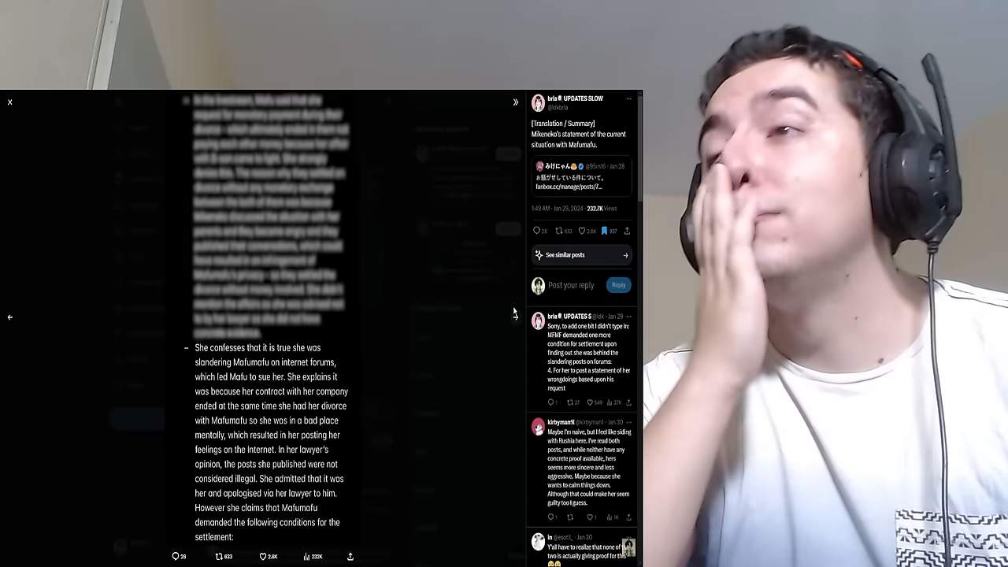
scroll("down", 3)
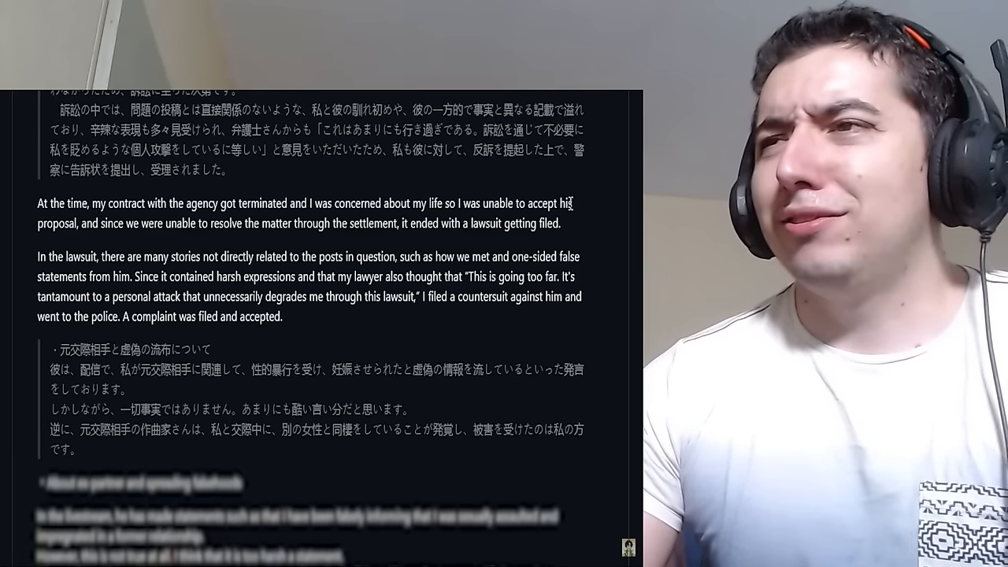
mouse_move(255, 243)
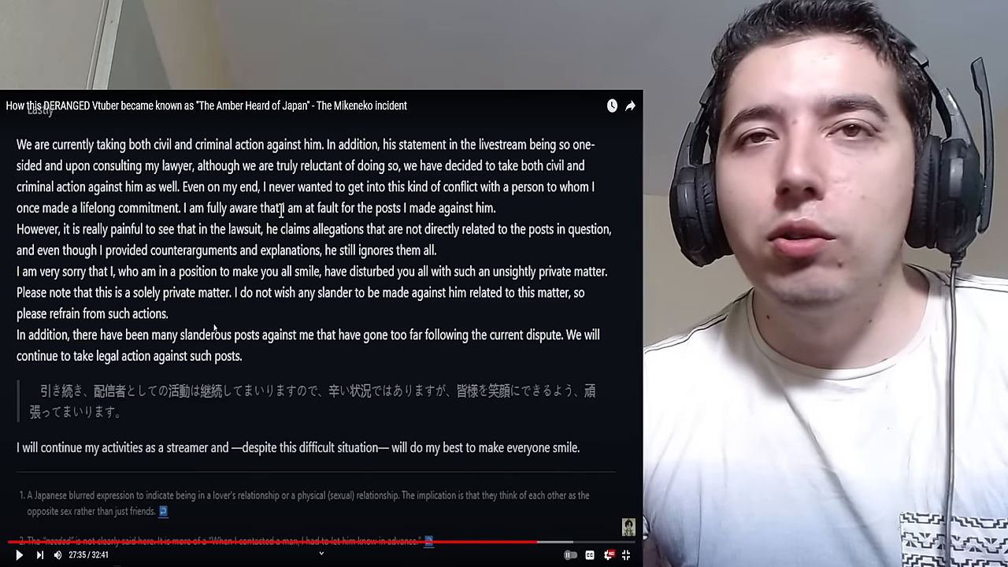
mouse_move(207, 322)
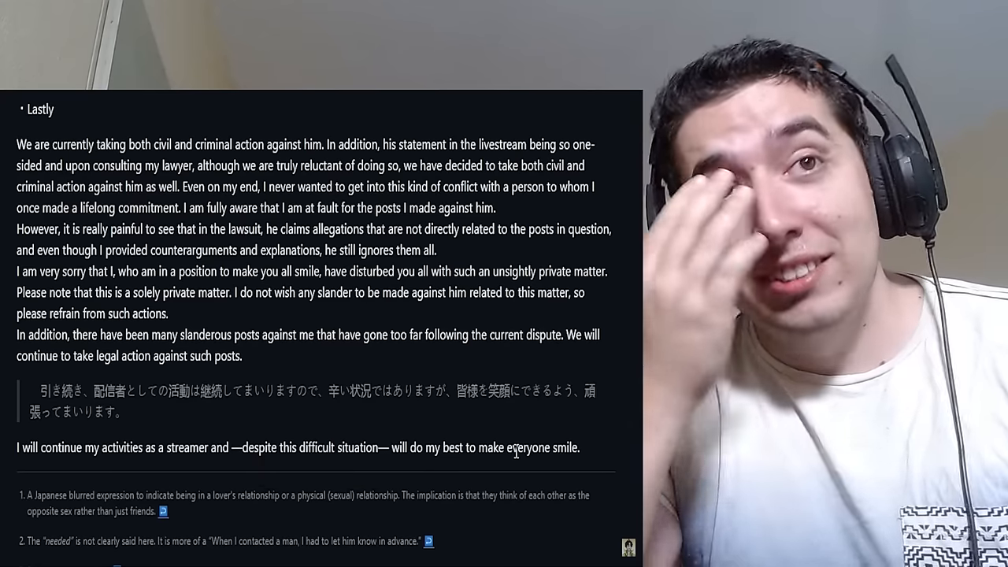
scroll("down", 3)
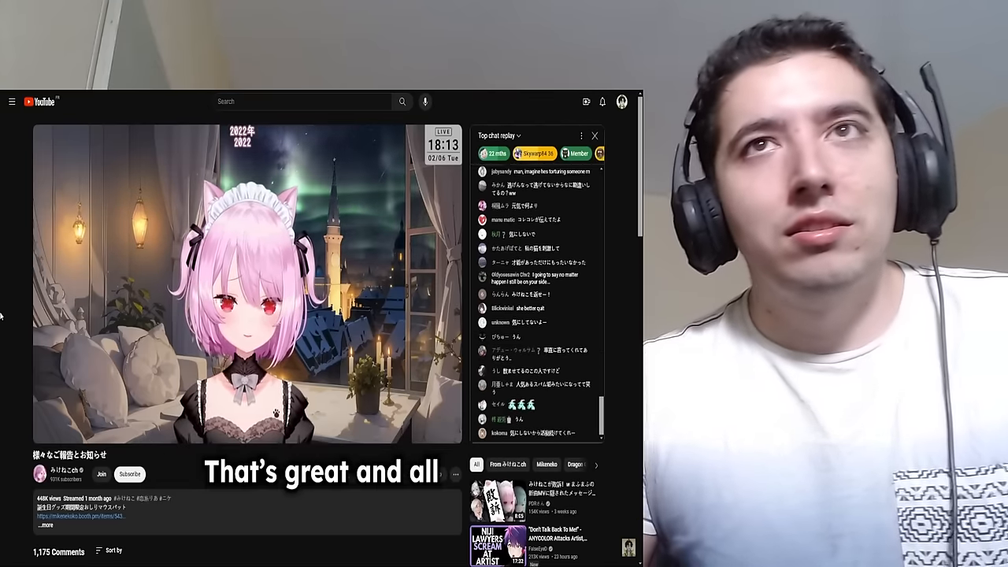
scroll("down", 3)
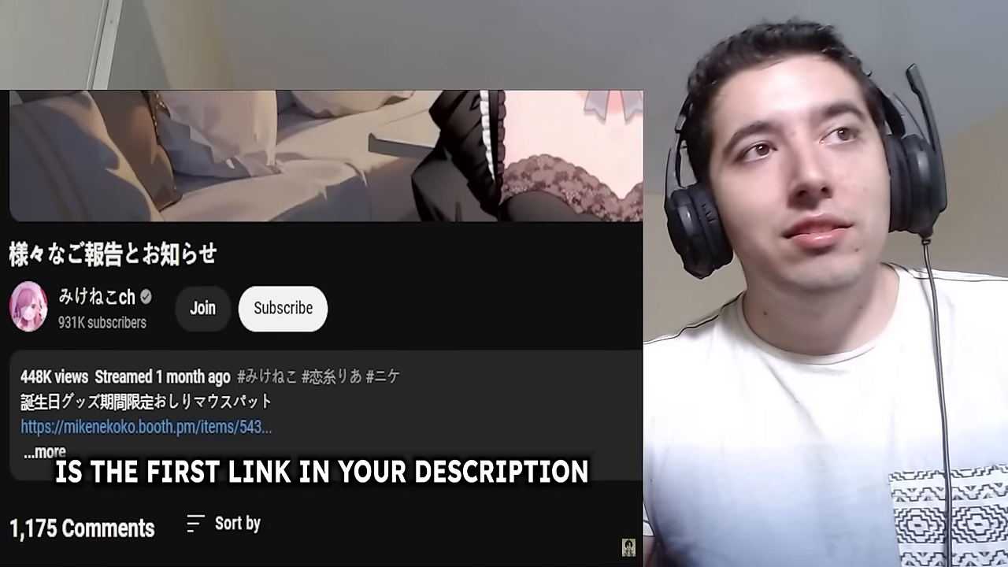
left_click(142, 429)
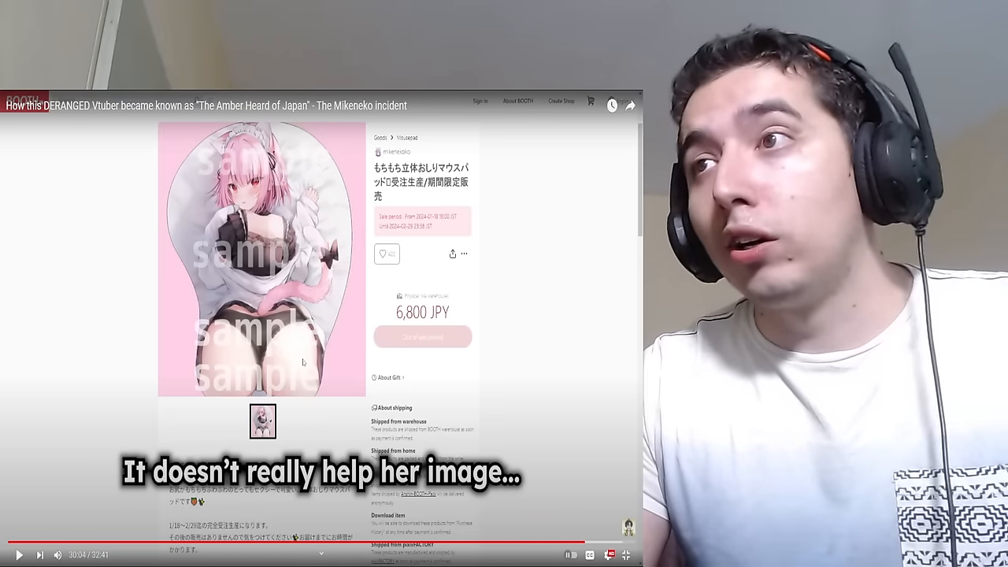
left_click(19, 554)
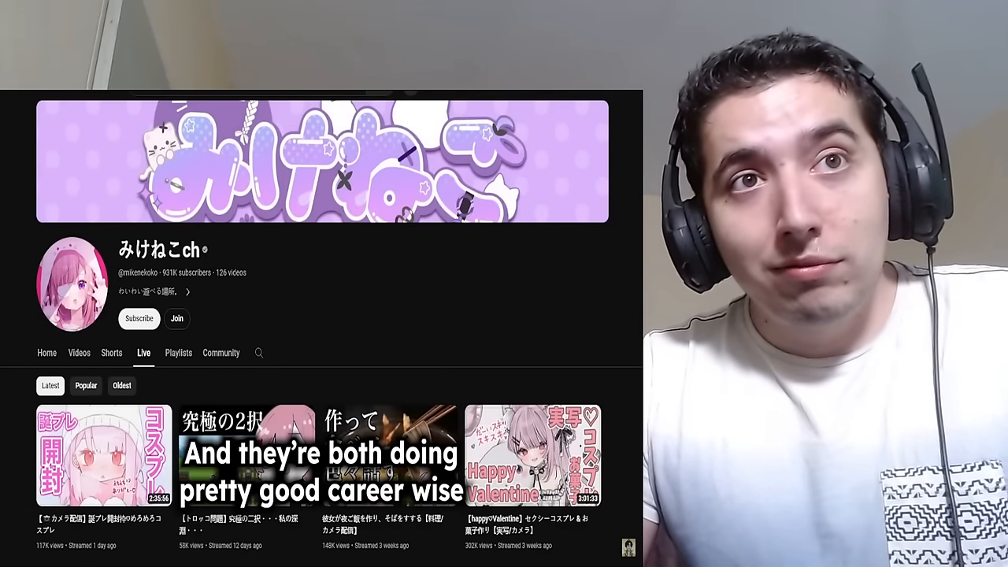
scroll("down", 3)
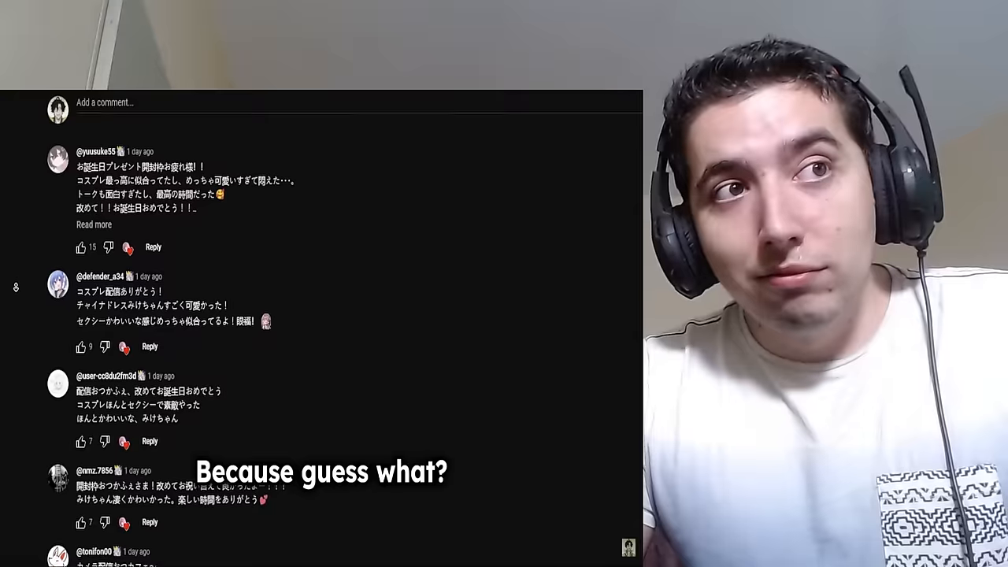
scroll("down", 3)
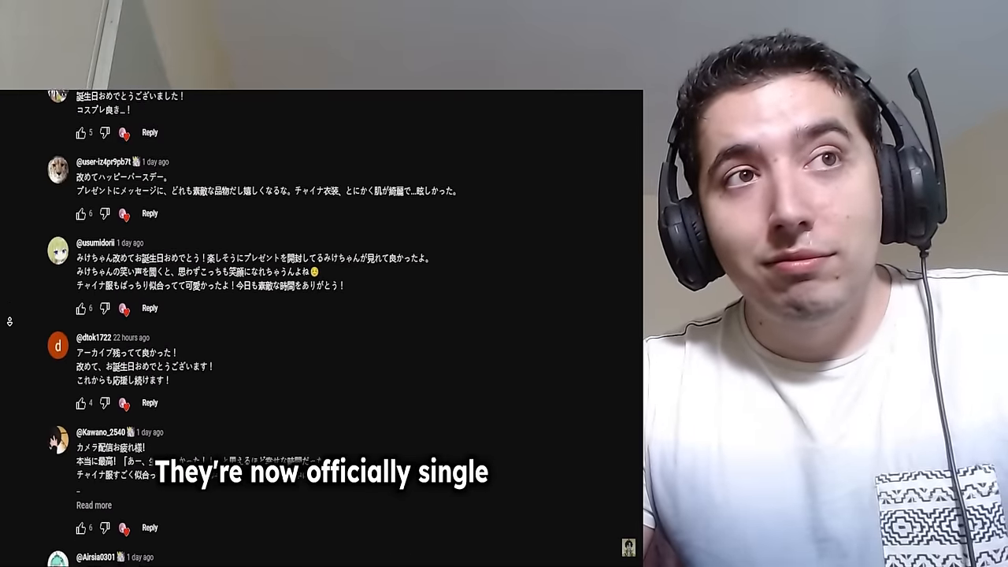
scroll("down", 3)
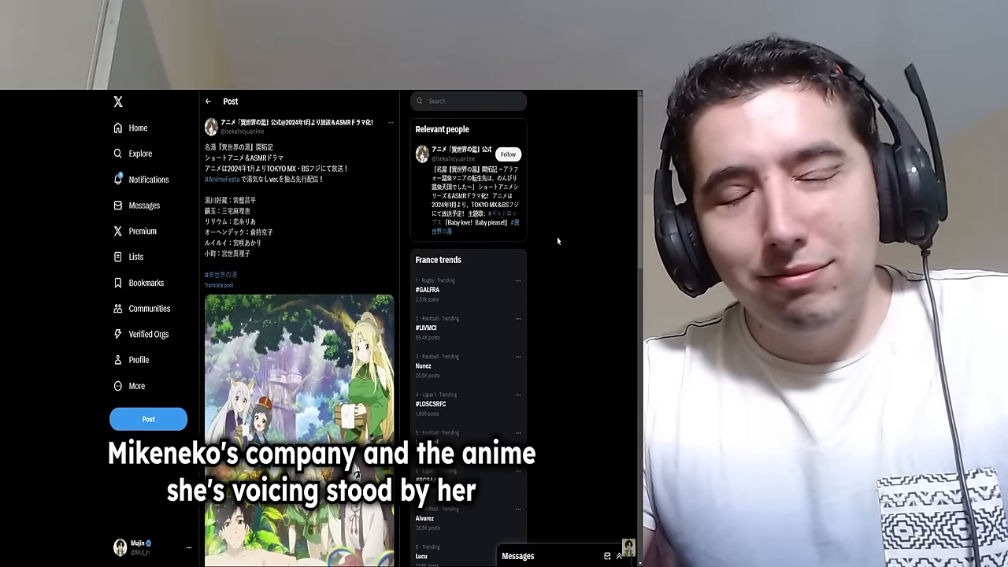
scroll("down", 3)
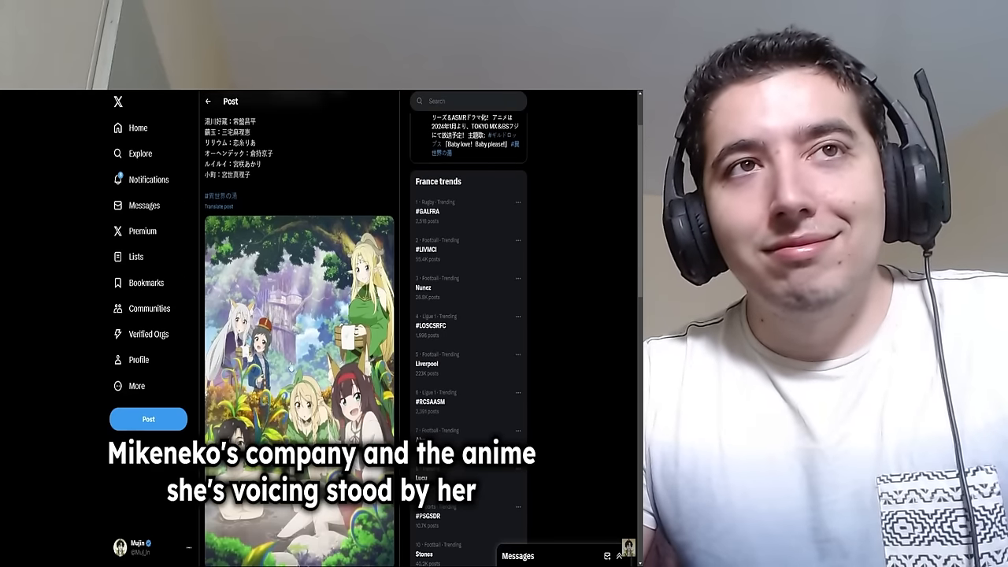